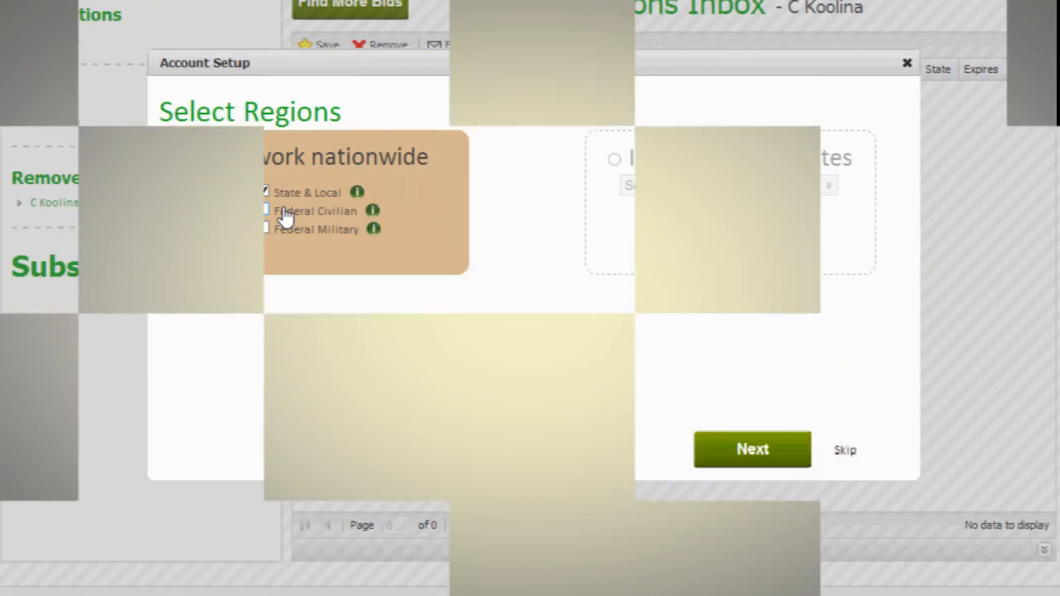
Include Federal Civilian bids in the nationwide regions and continue to industry selection
click(264, 208)
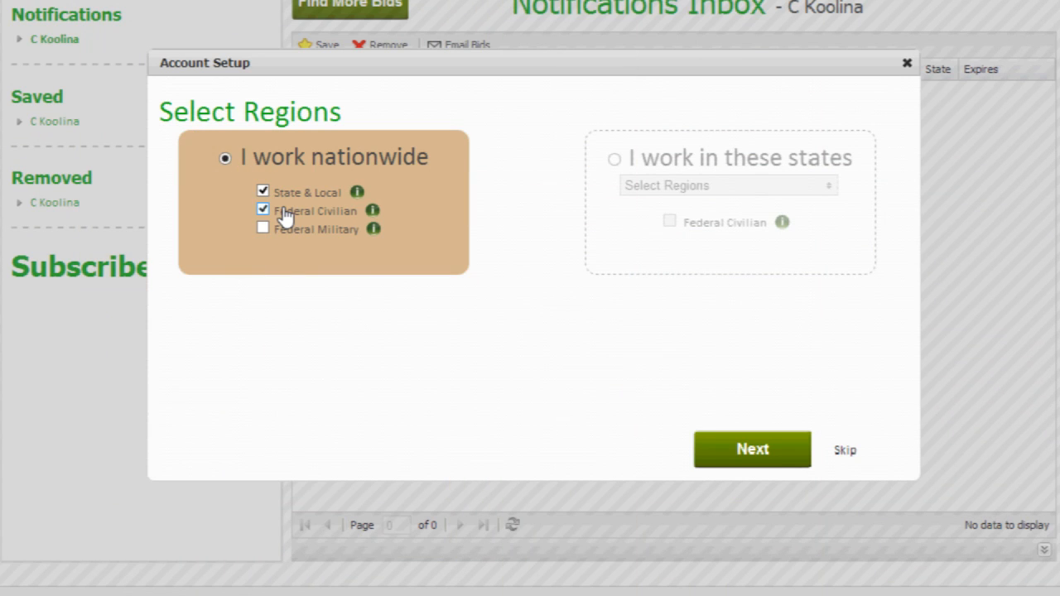
click(263, 210)
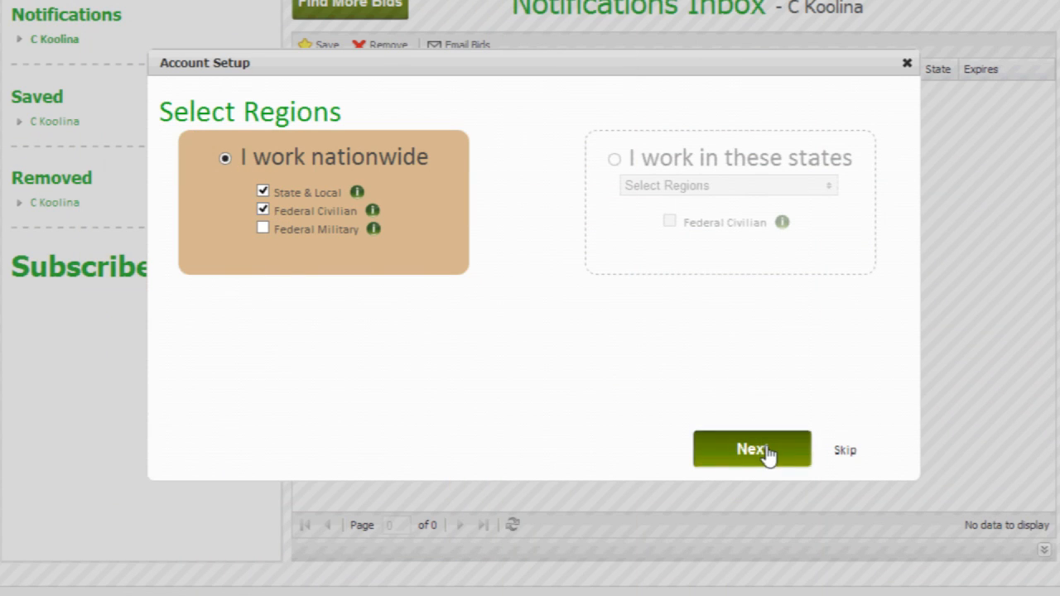
click(752, 449)
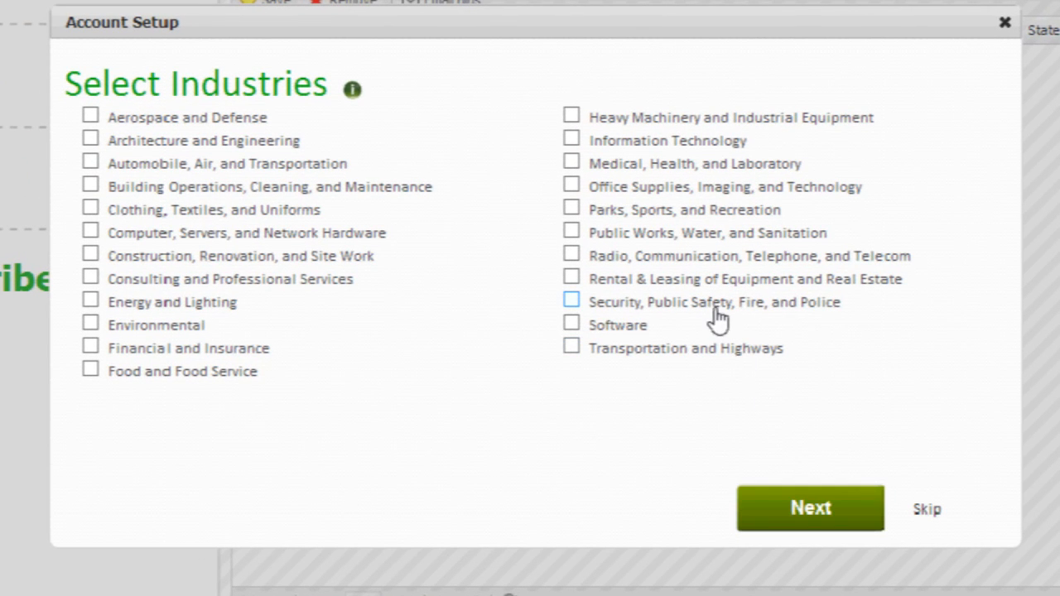
Choose the Security/Public Safety group and Security Cameras and CCTV, then continue
click(569, 255)
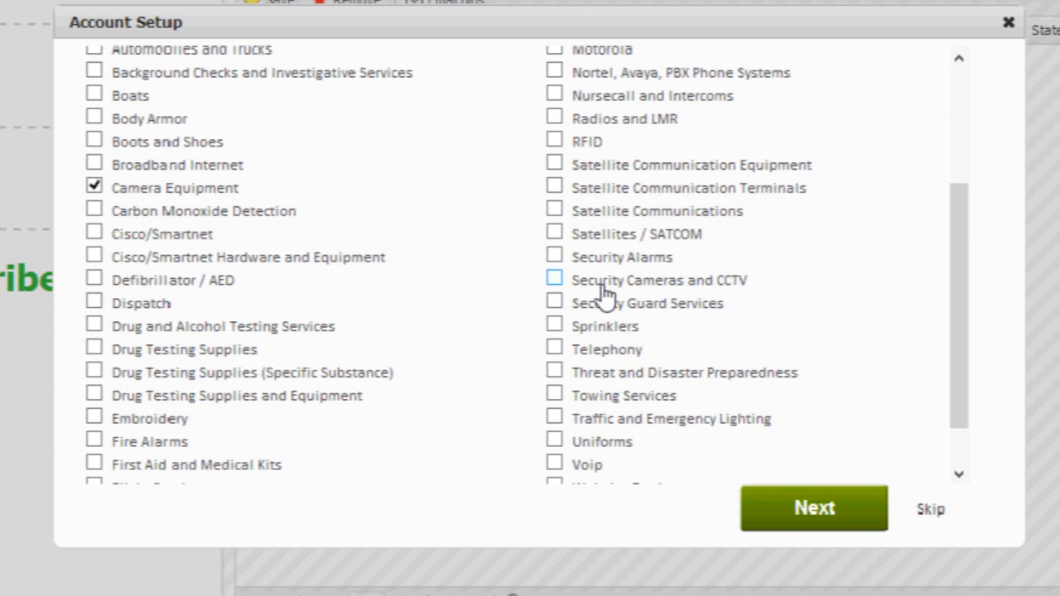
click(553, 280)
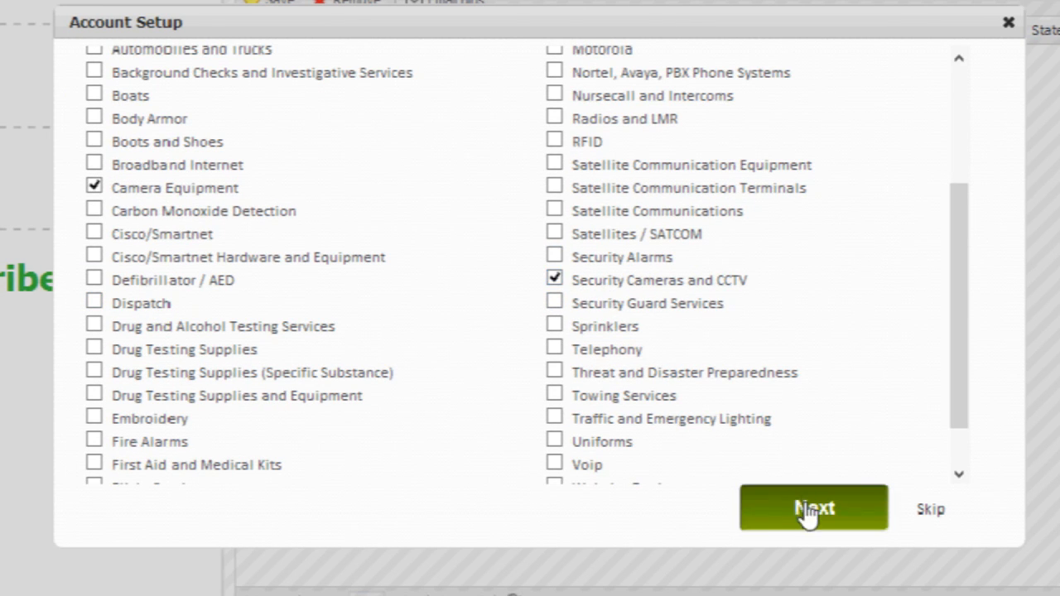
click(813, 507)
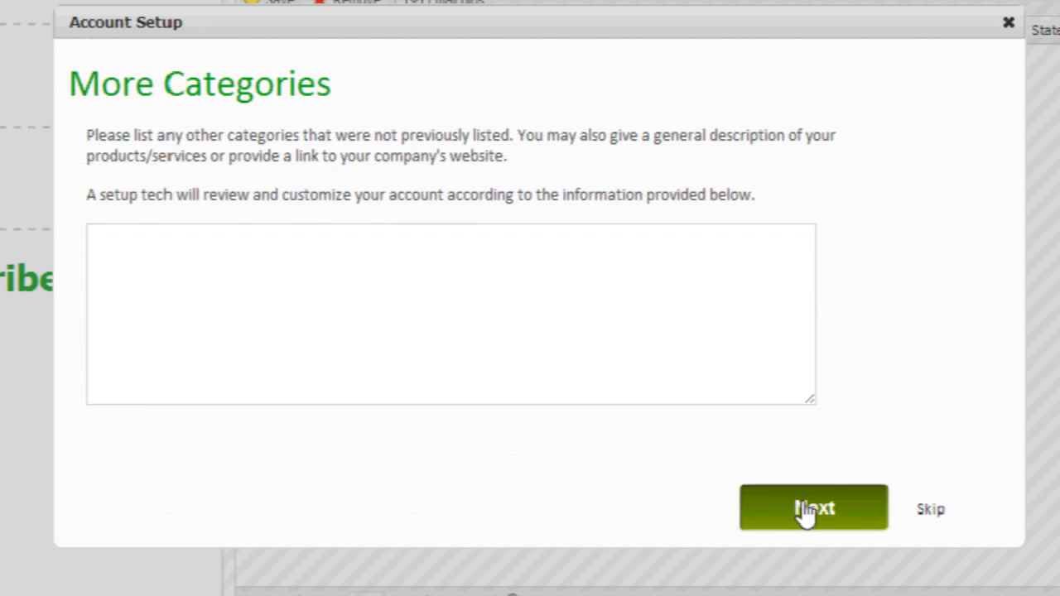
Enter 'PTZ camera' as an additional category and finish the setup step
click(450, 313)
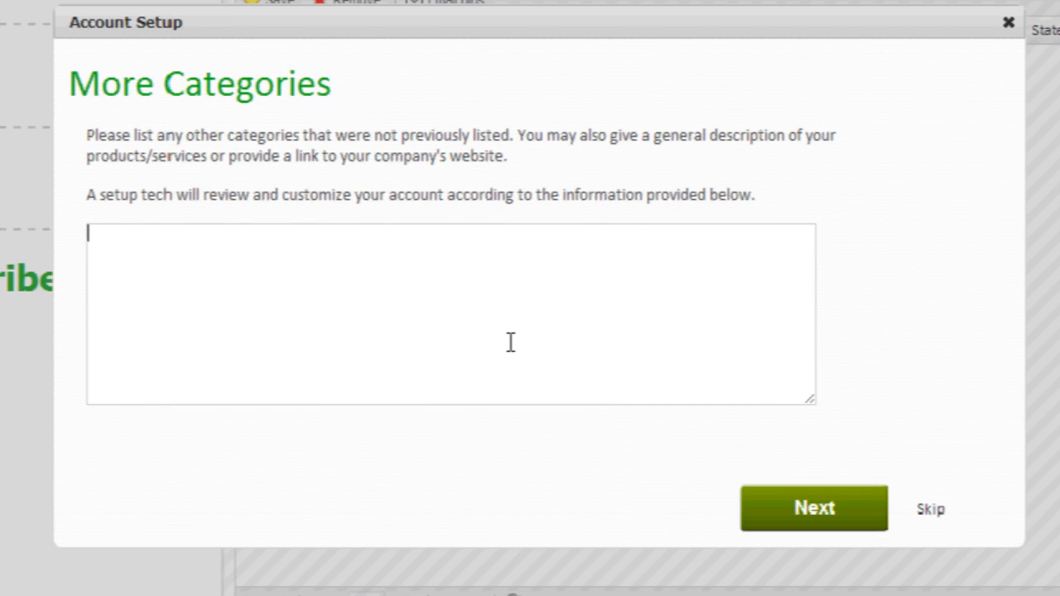
text(PTZ c)
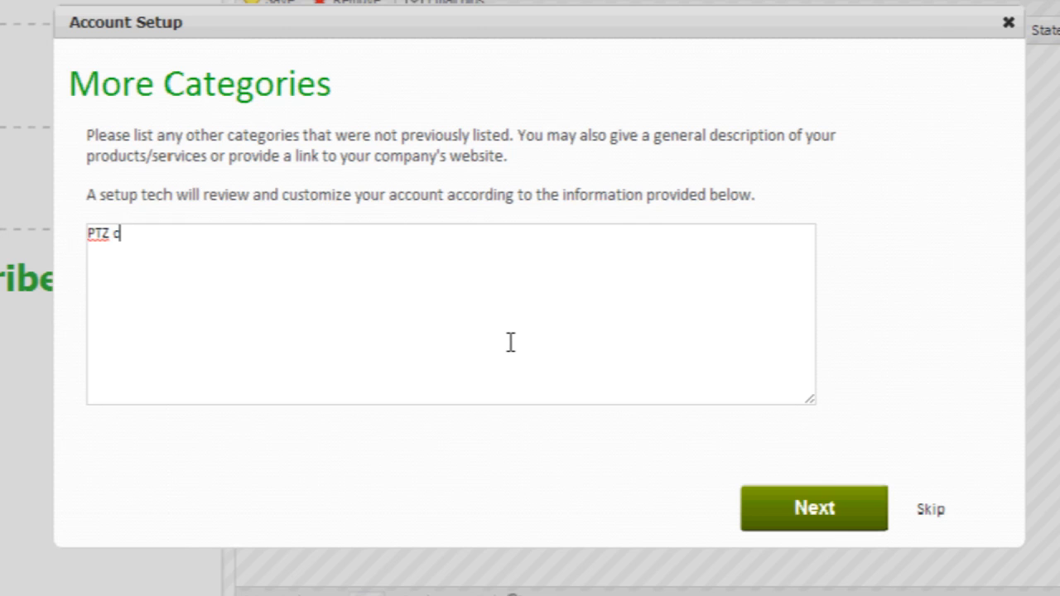
text(amera)
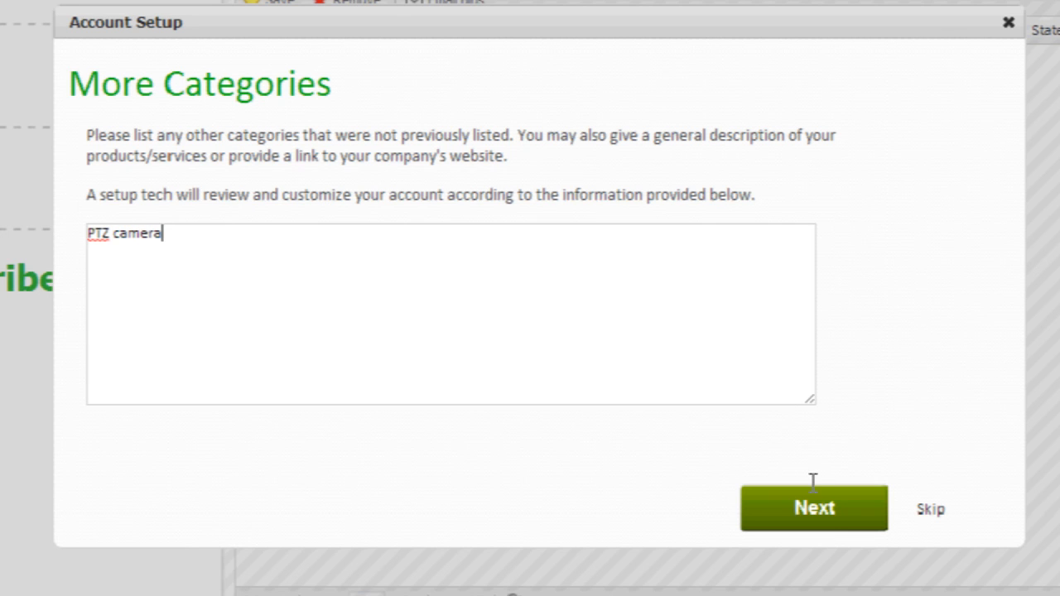
click(814, 507)
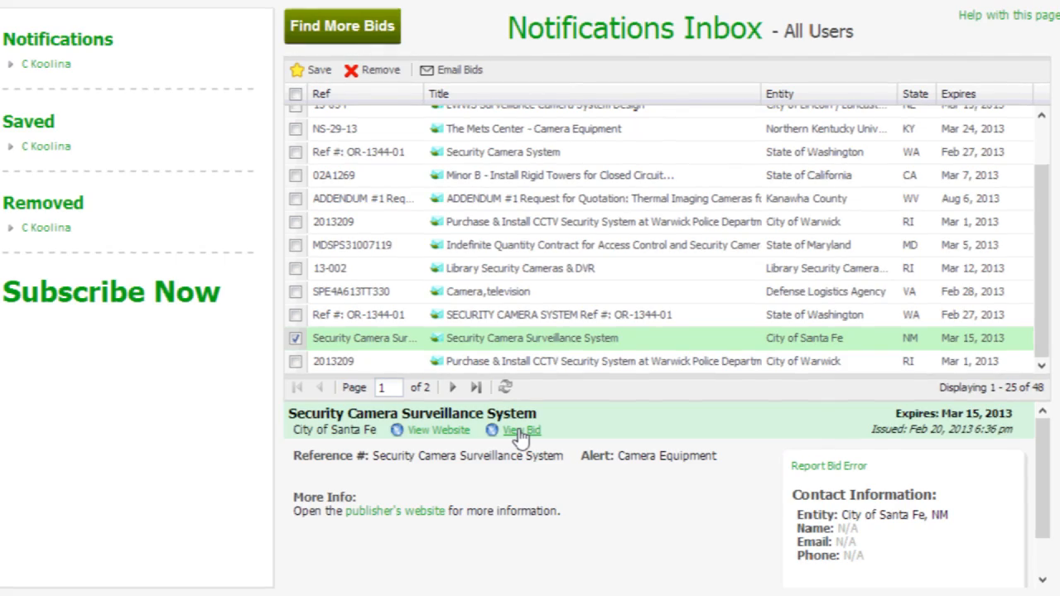
View the Santa Fe Security Camera Surveillance System bid and save it
click(522, 430)
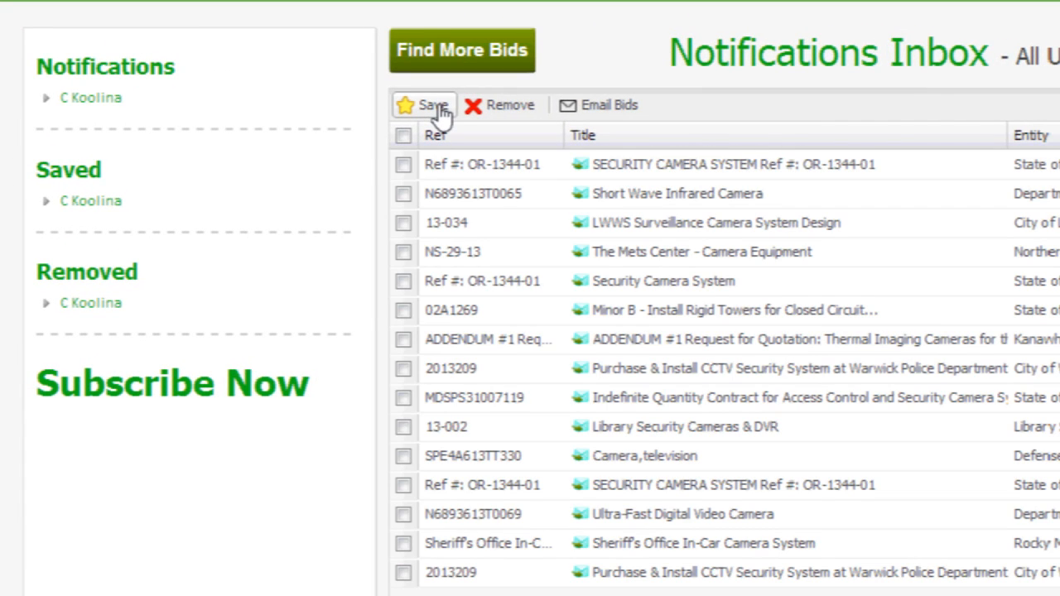
click(68, 169)
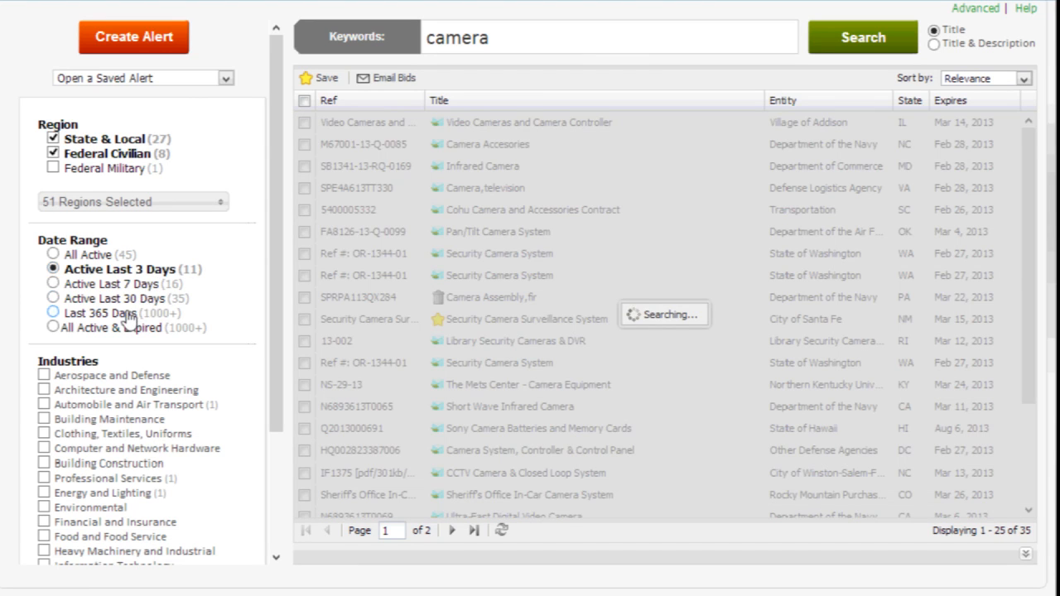
Show camera bids from the last 365 days and begin creating an alert
click(53, 313)
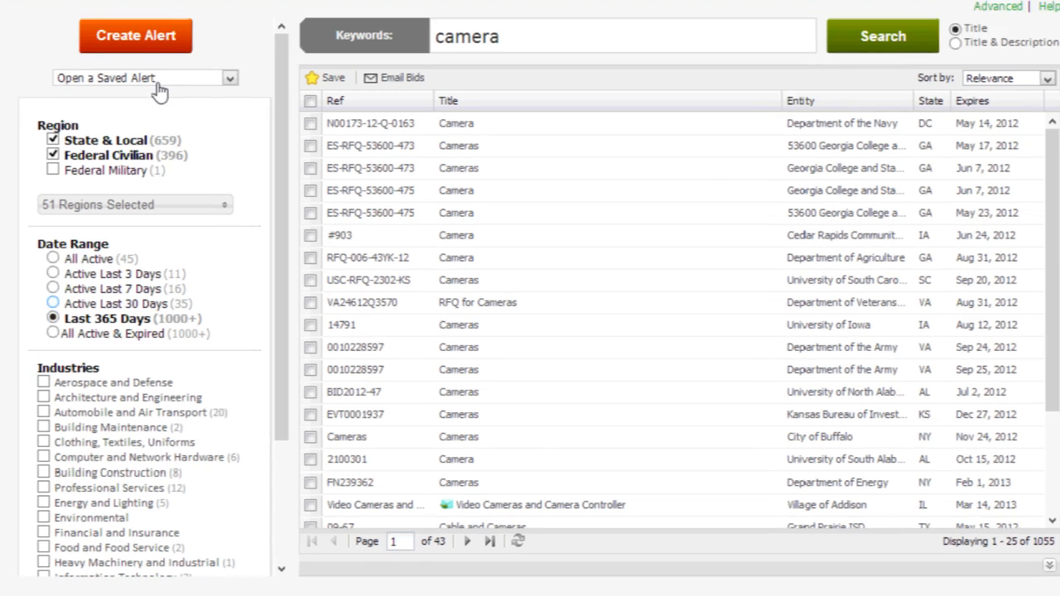
click(331, 78)
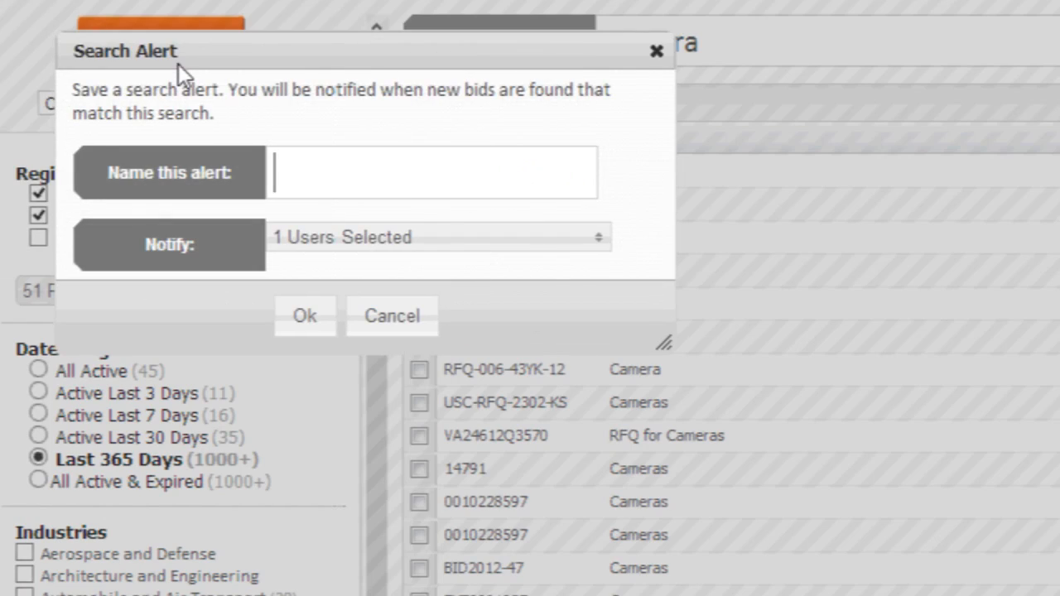
Name the search alert 'Camera Bids' and confirm it
text(Camera Bids)
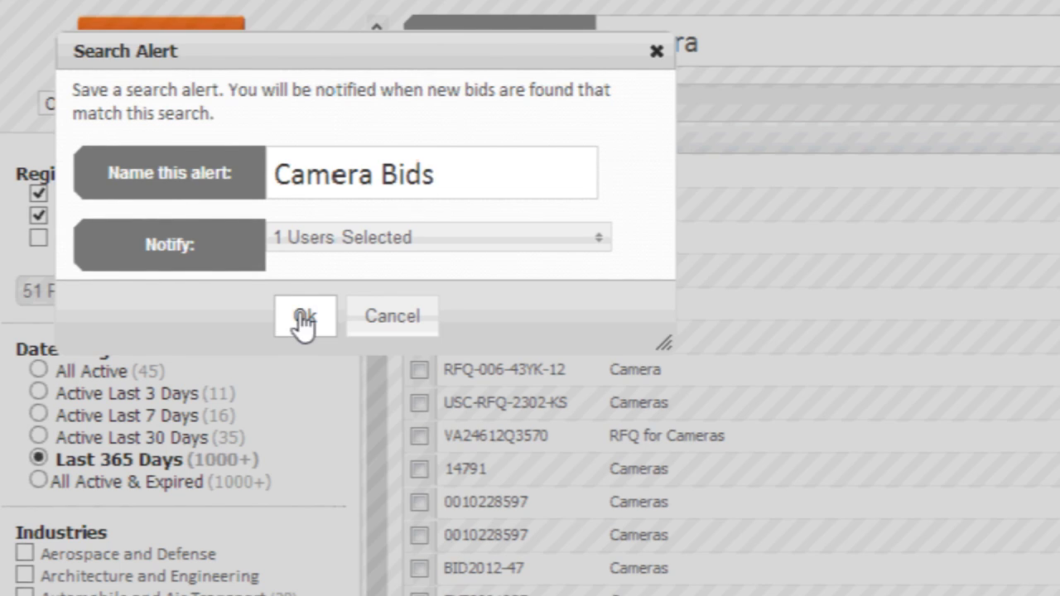
click(305, 316)
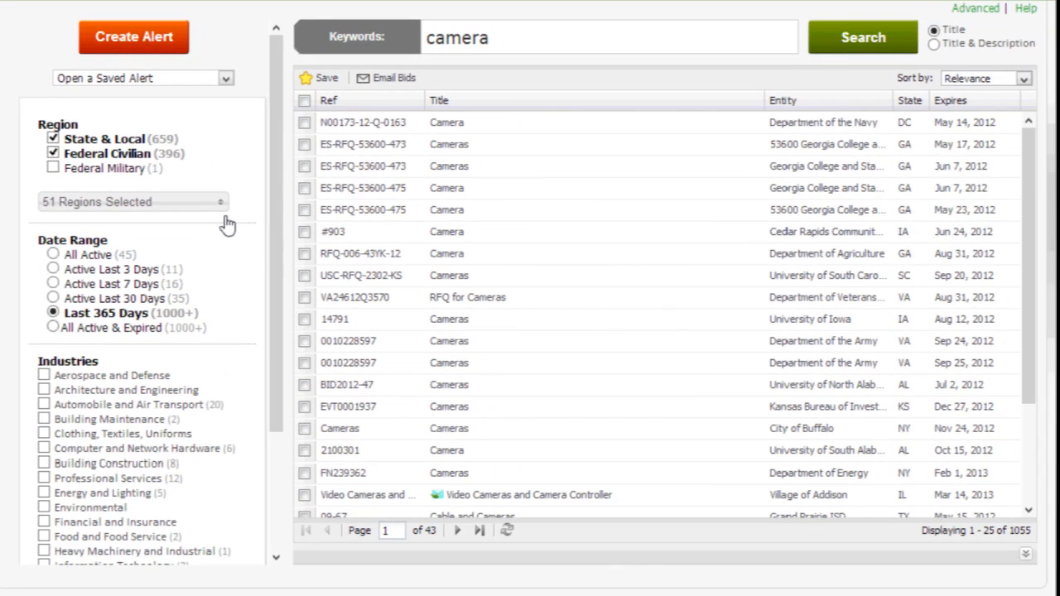
Clear all regions and limit the camera results to California only
click(53, 298)
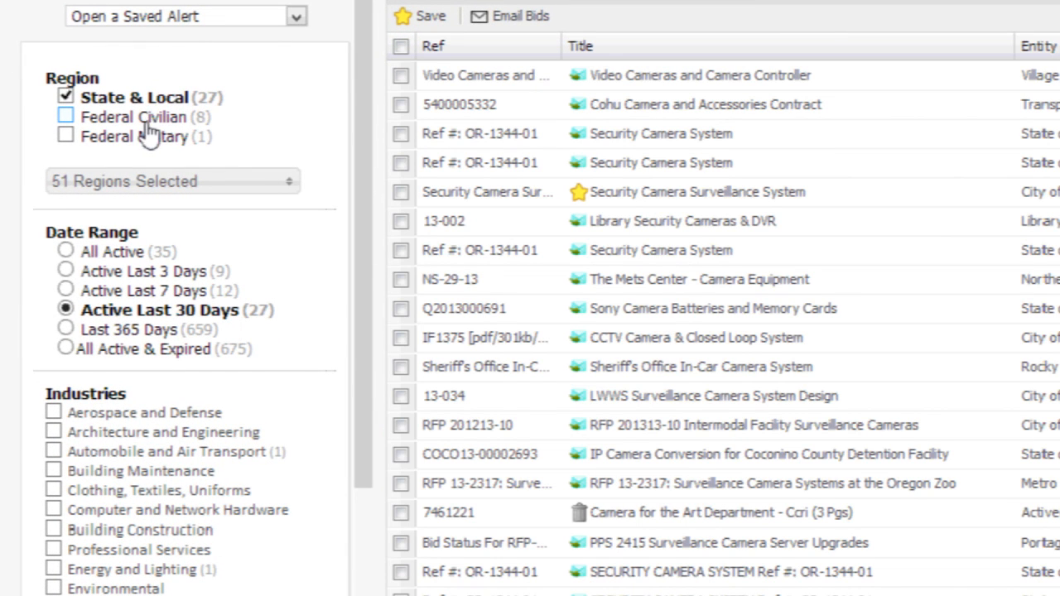
click(172, 181)
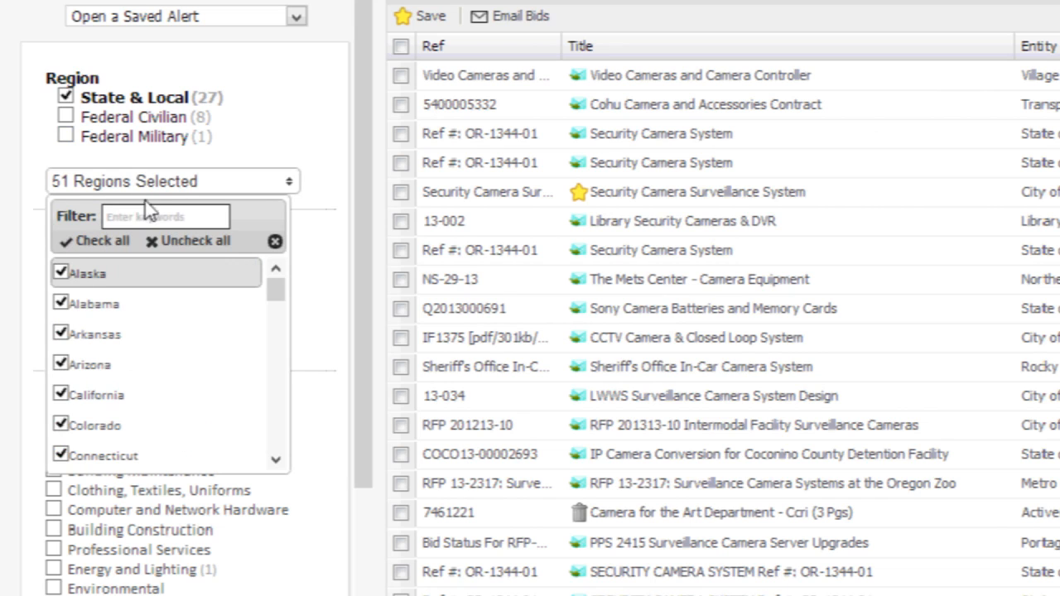
click(195, 240)
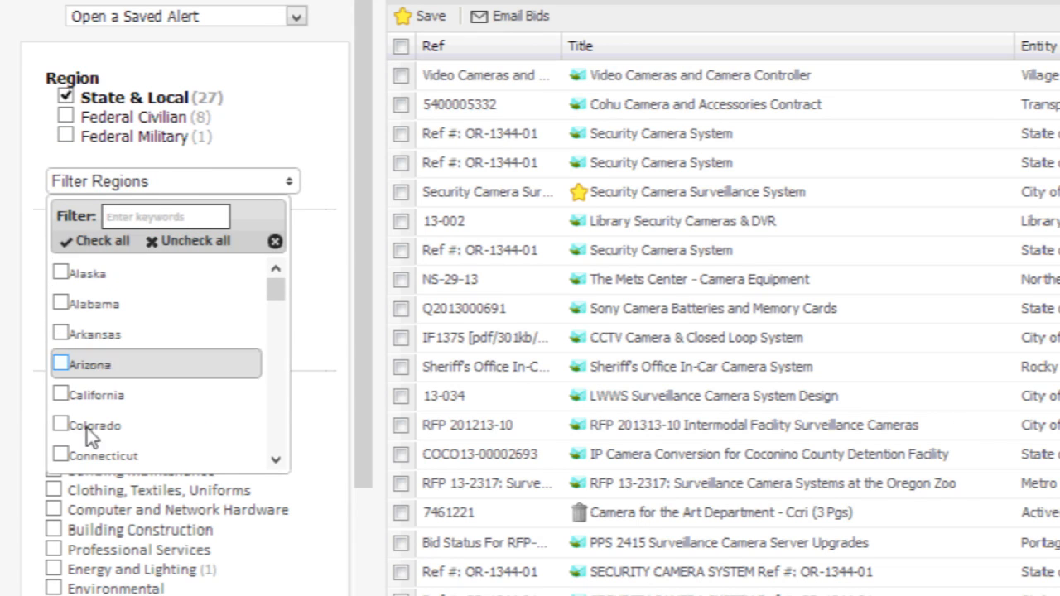
click(59, 395)
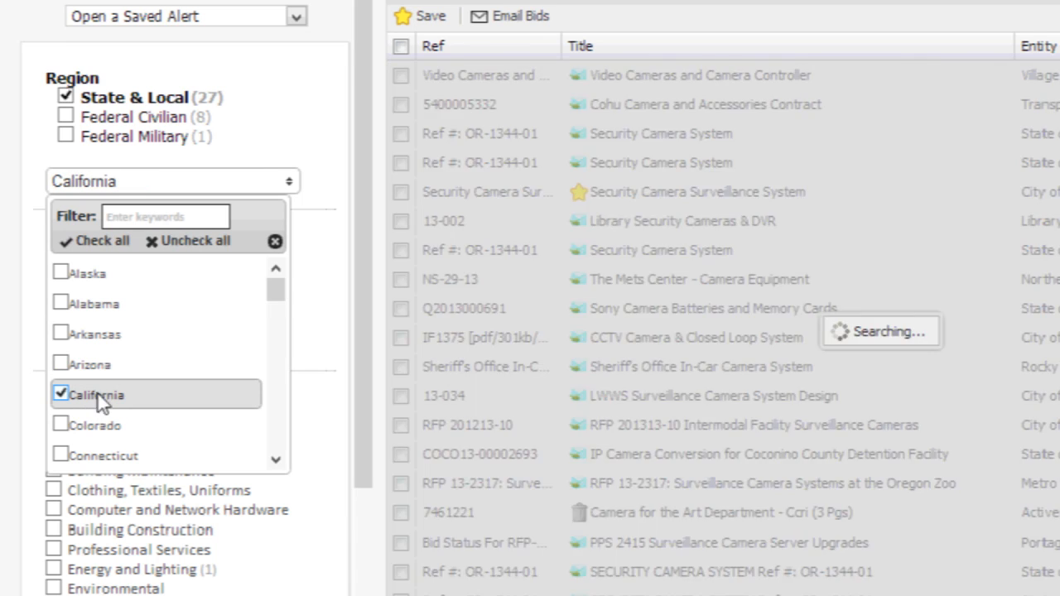
click(96, 394)
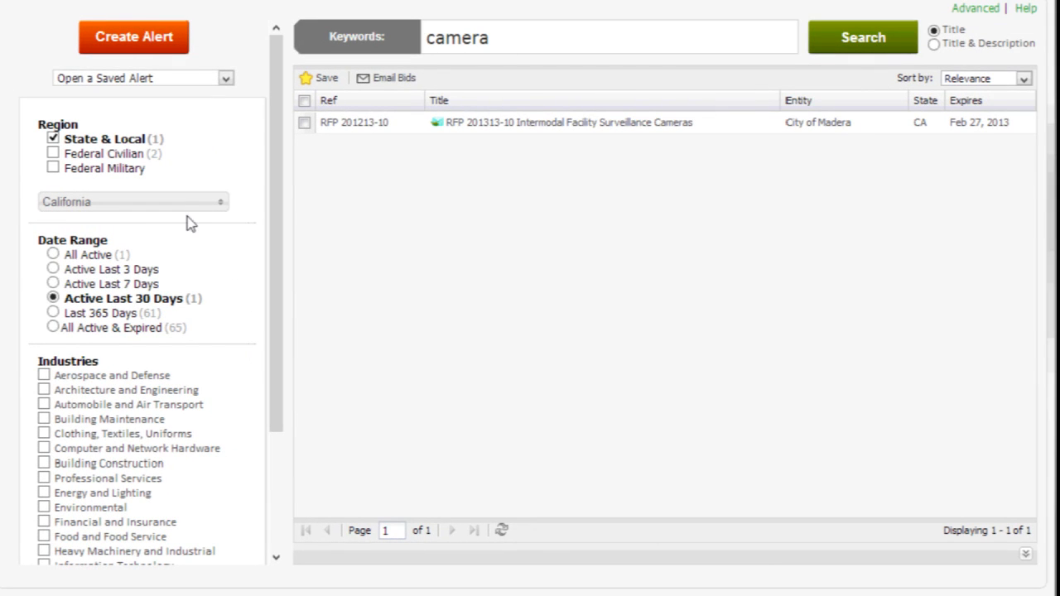
Re-select all regions and bring up the advanced search fields
click(133, 202)
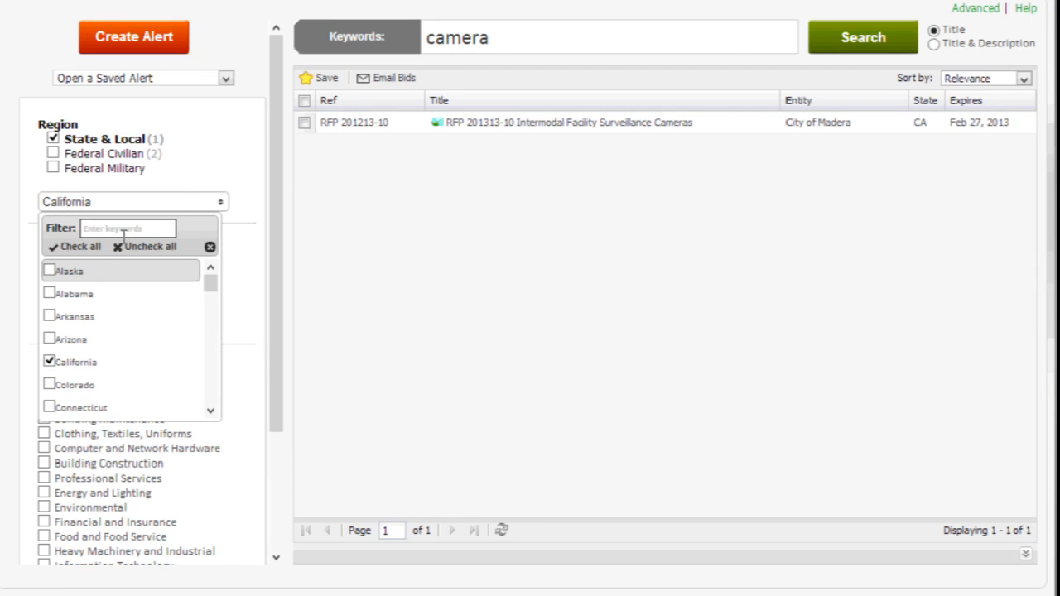
click(79, 247)
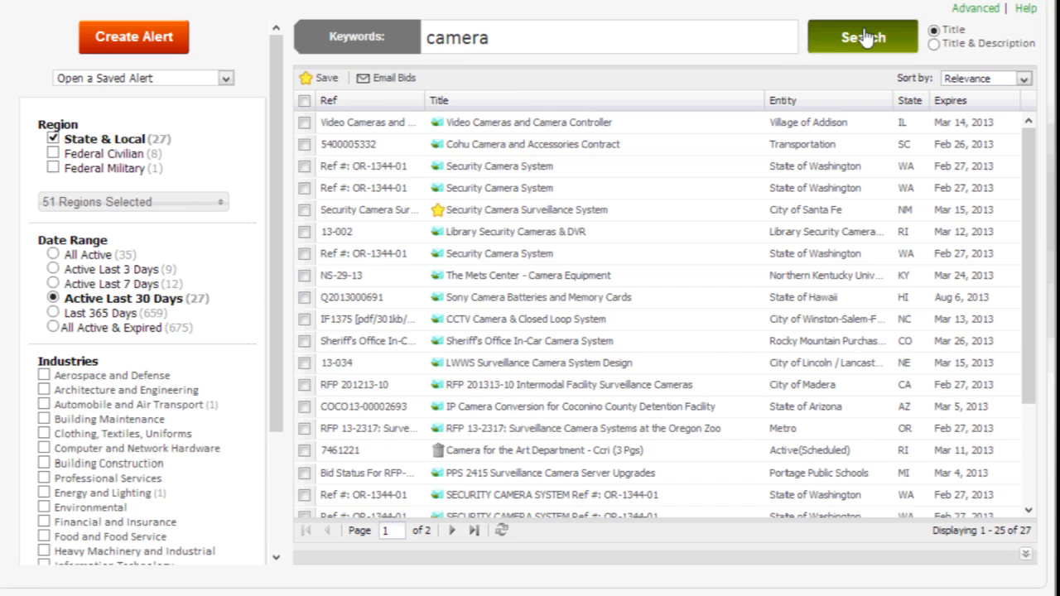
click(974, 9)
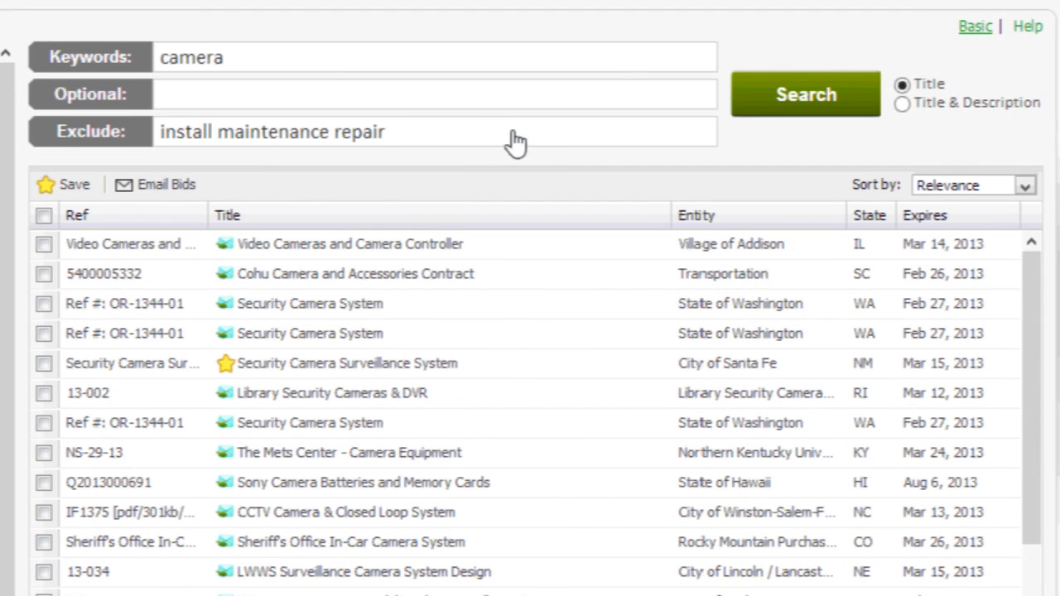
mouse_move(490, 101)
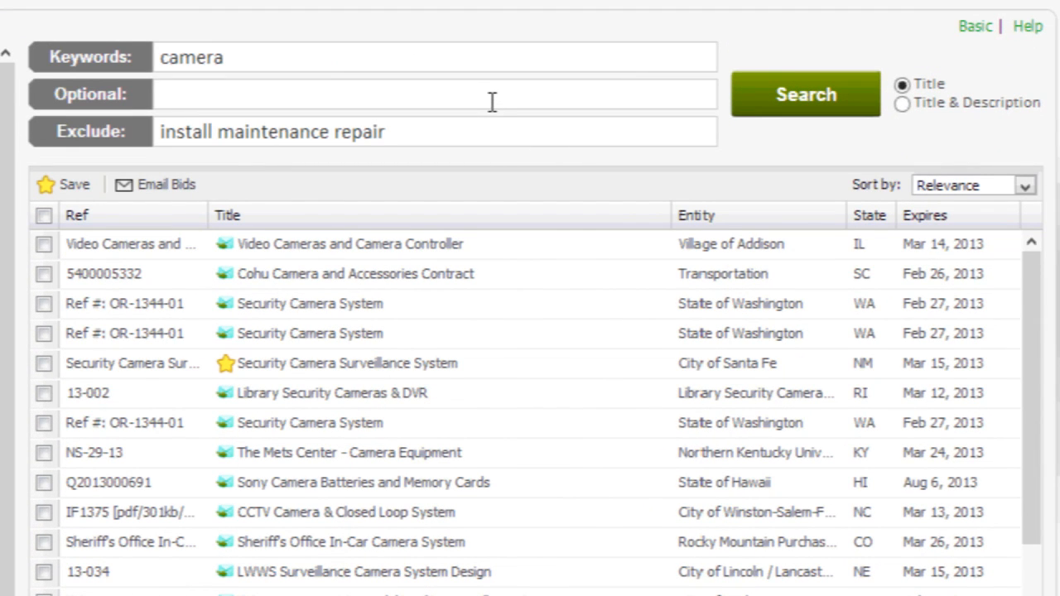
Enter 'surveillance' as an optional keyword alongside camera
text(surveillance)
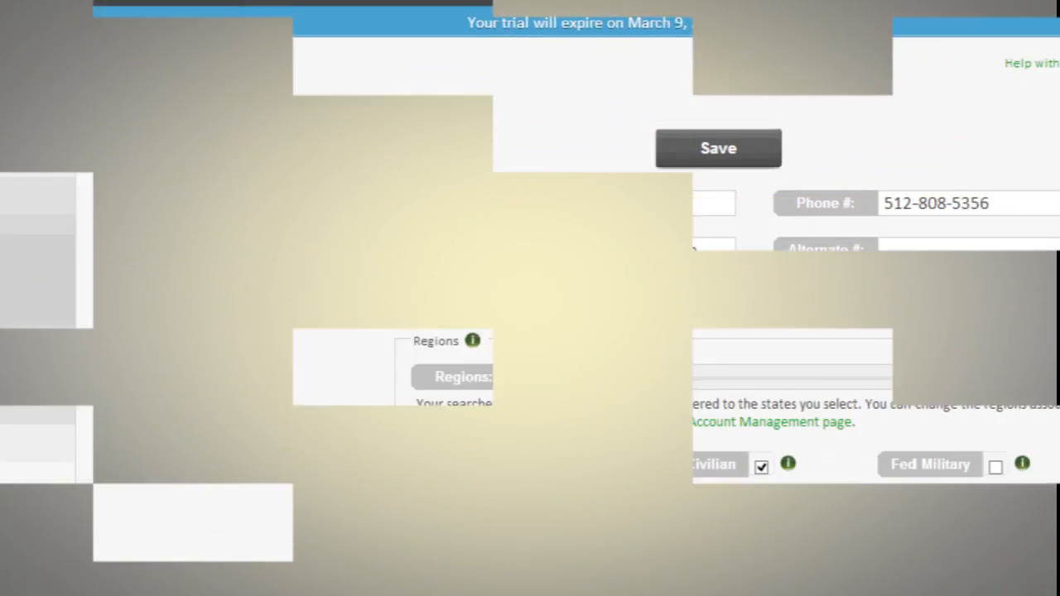
click(80, 139)
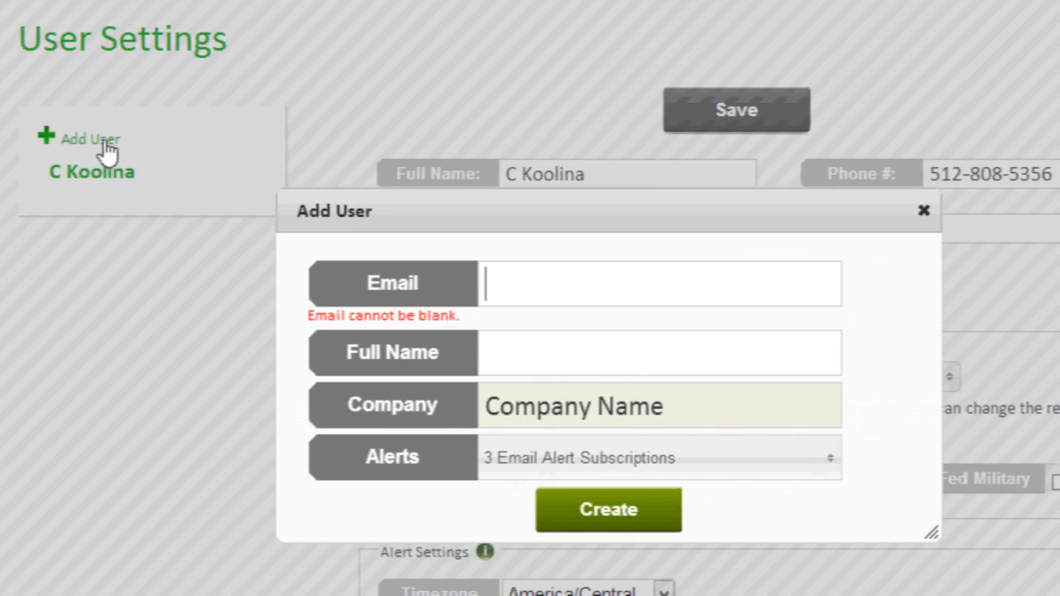
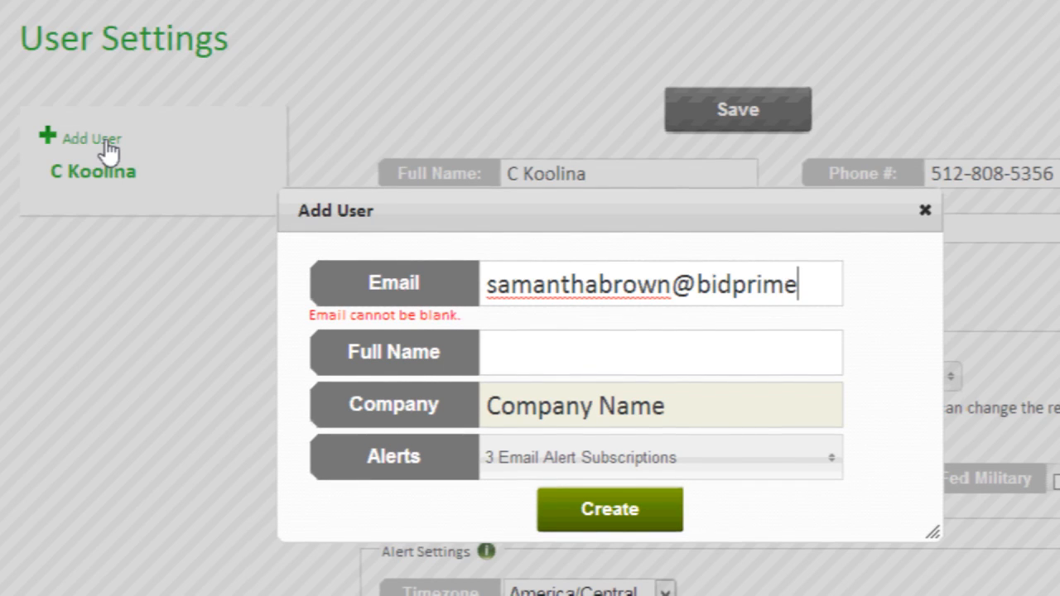
text(Sam)
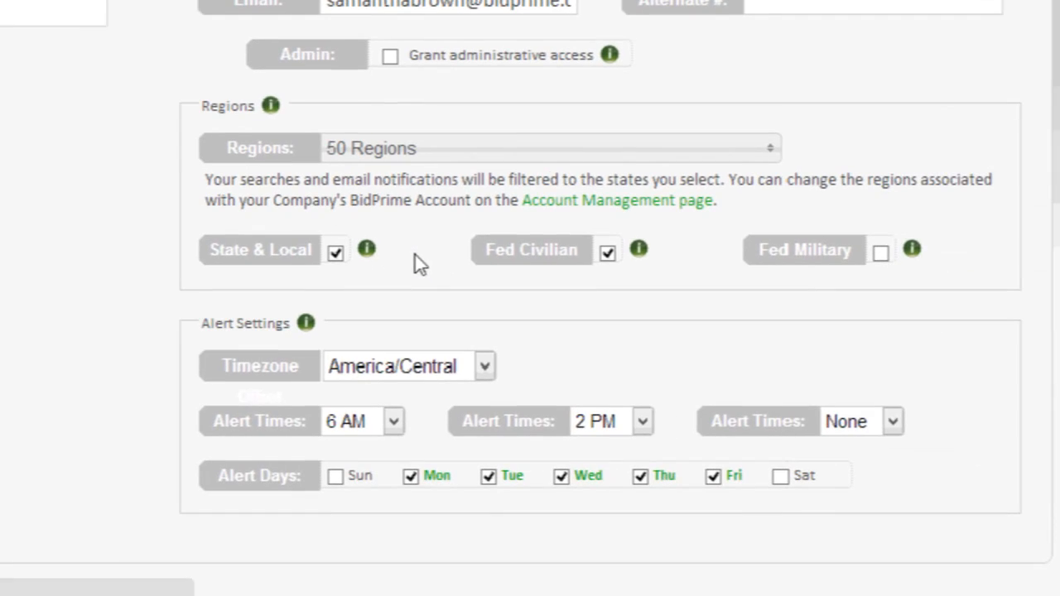
Set the second alert time to None and open the Contact Support form
click(609, 422)
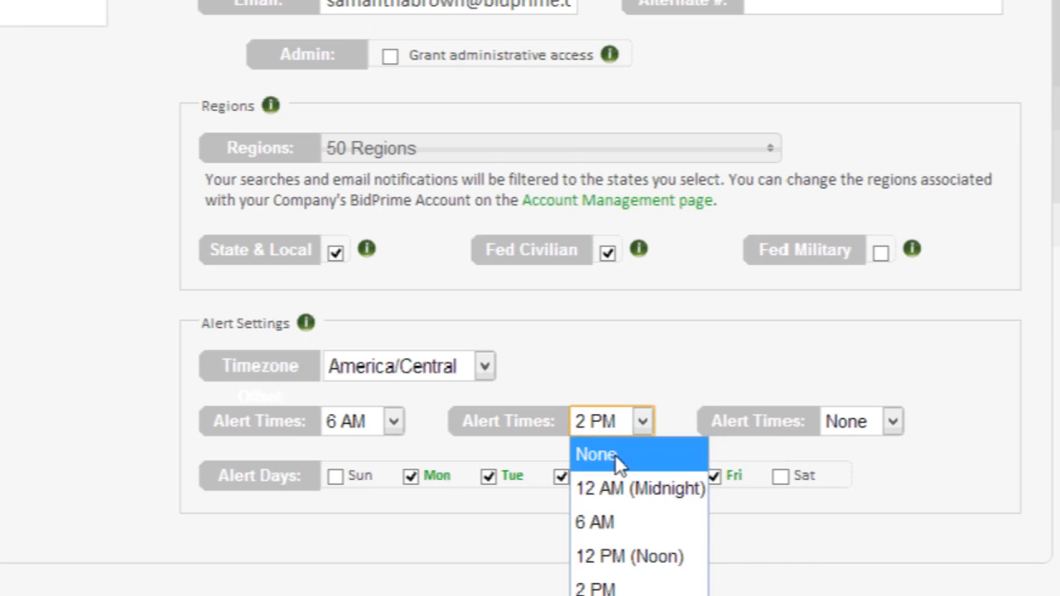
click(595, 453)
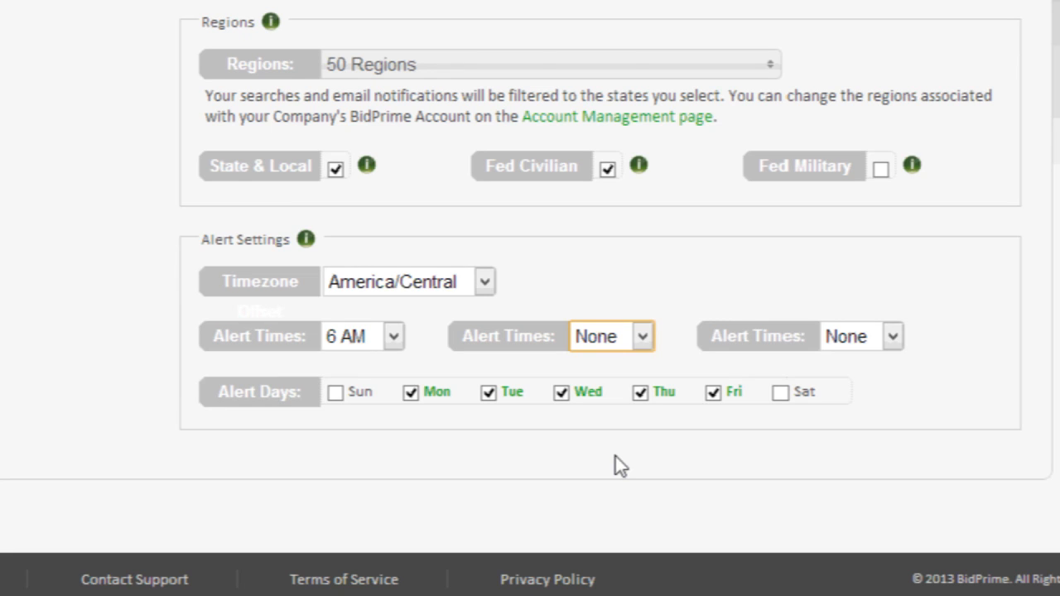
mouse_move(301, 543)
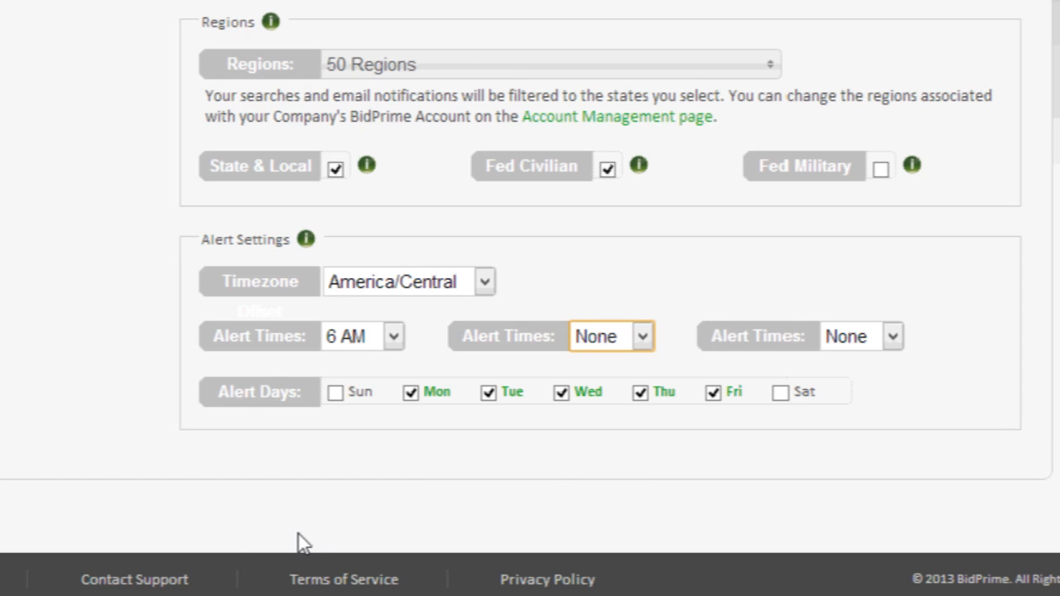
click(133, 580)
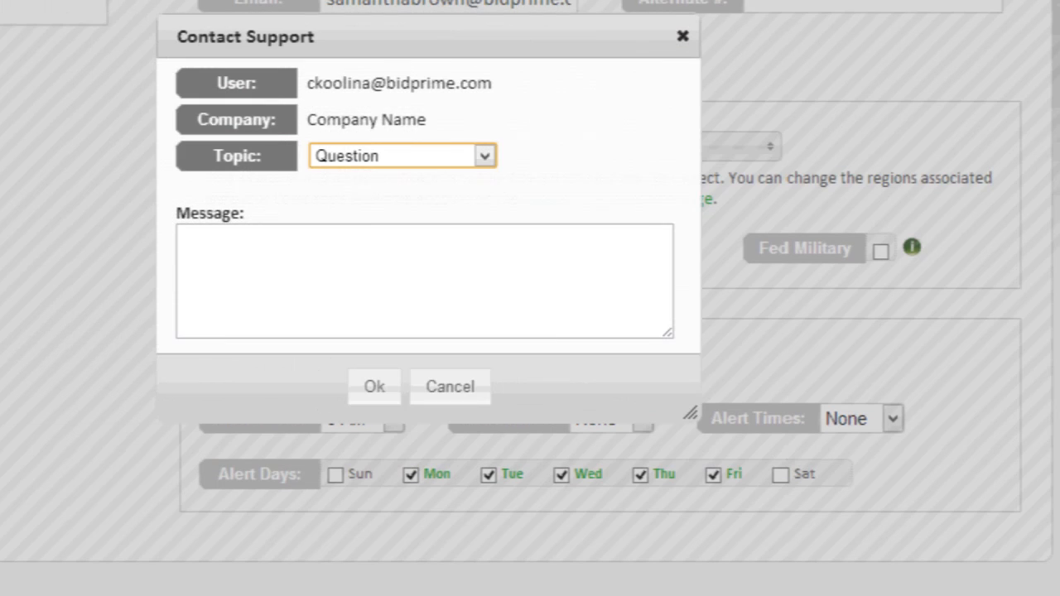